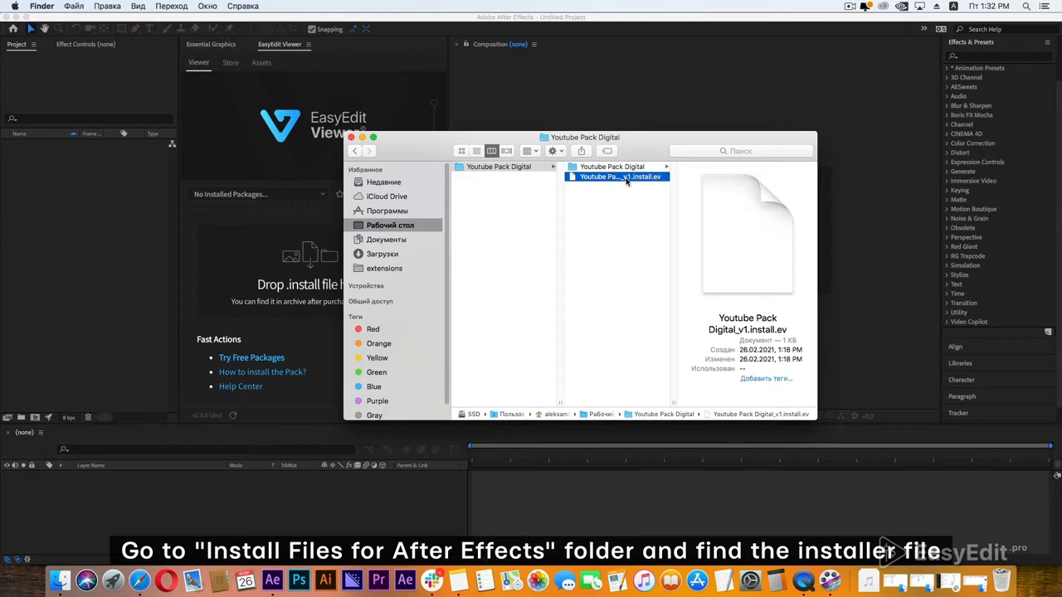
Step: Select the Youtube Pack Digital_v1.install.ev installer in the EasyEdit Viewer browser
click(497, 165)
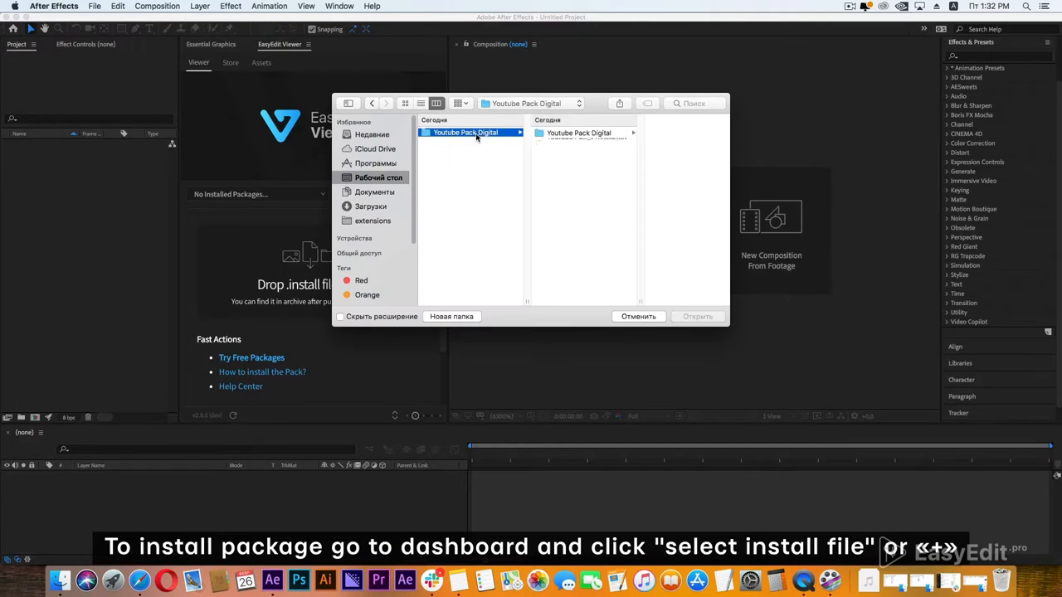
Step: Load the installer and enter the purchase code PURCHASECODE in the Package Installation dialog
click(638, 315)
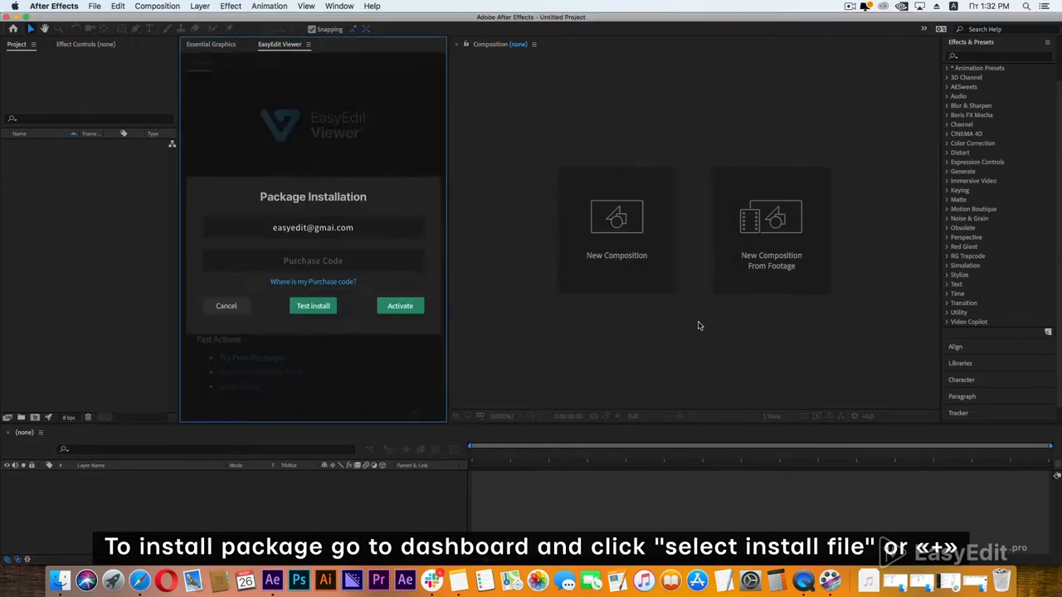
click(312, 260)
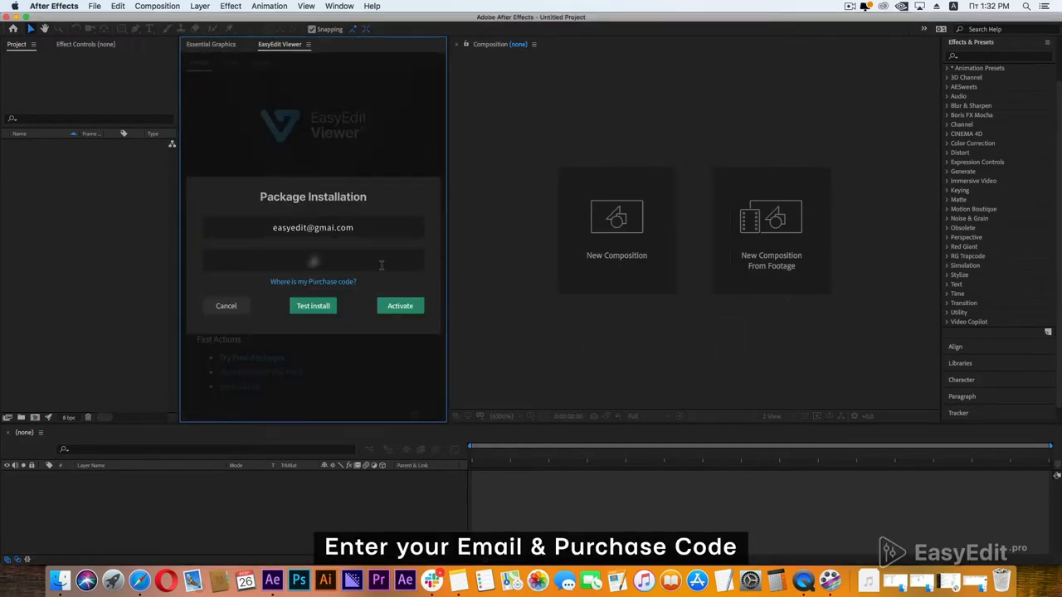
text(PURCHASECODE)
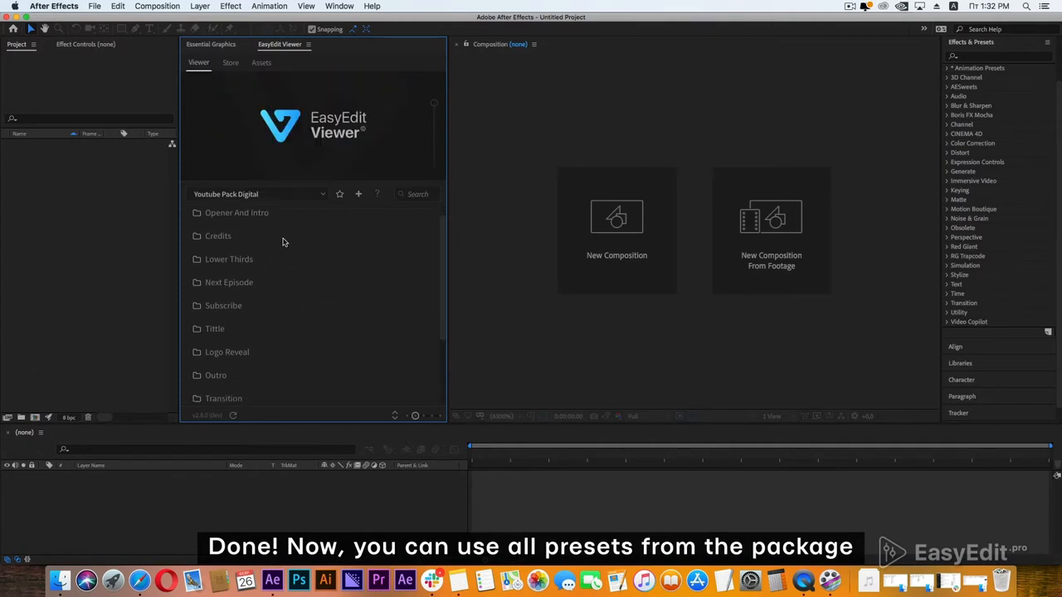
scroll(down, 3)
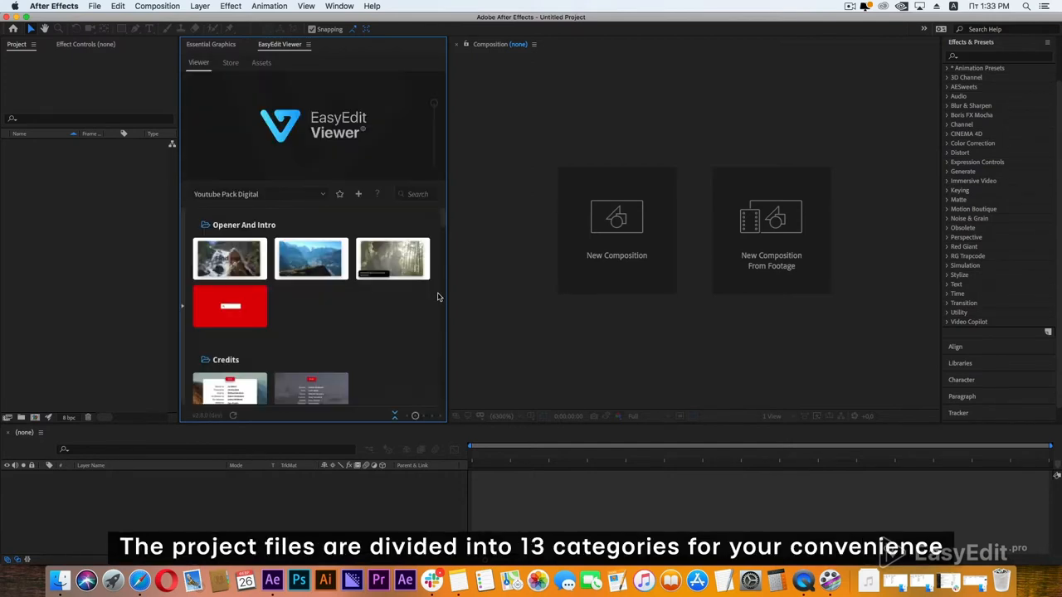
scroll(down, 3)
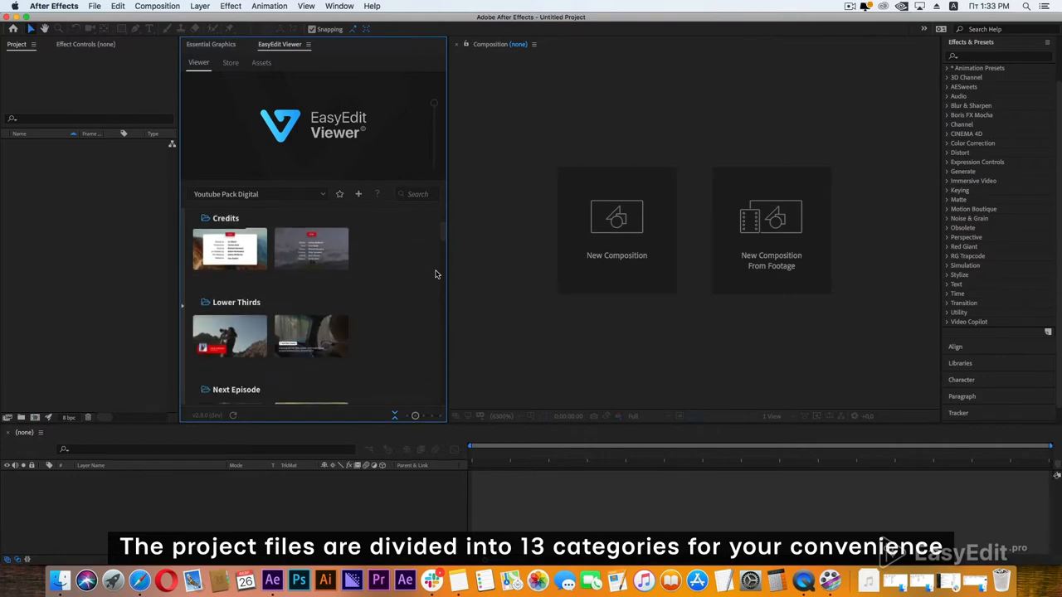
scroll(down, 3)
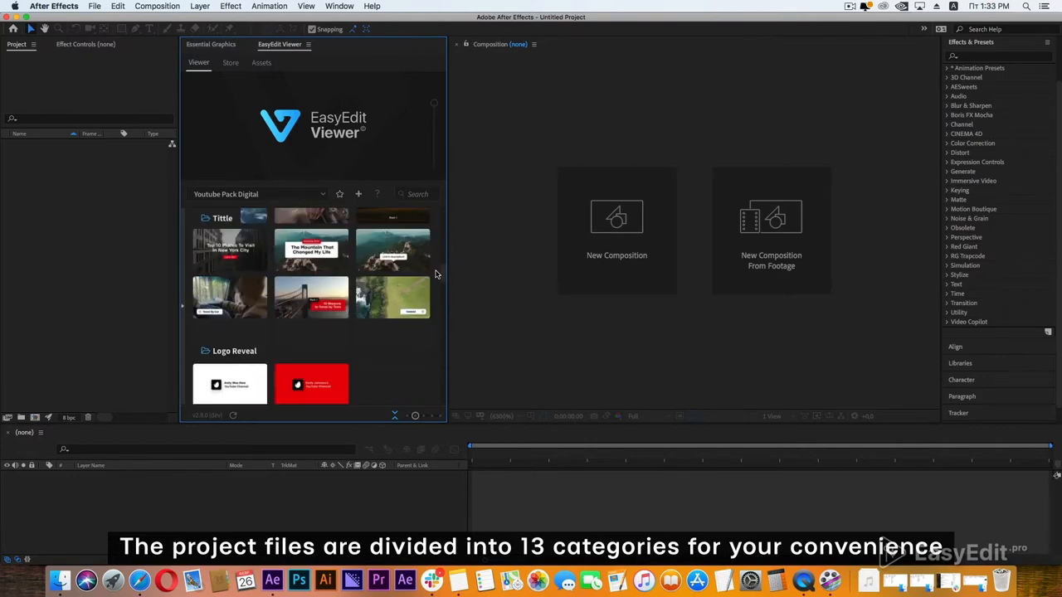
scroll(down, 3)
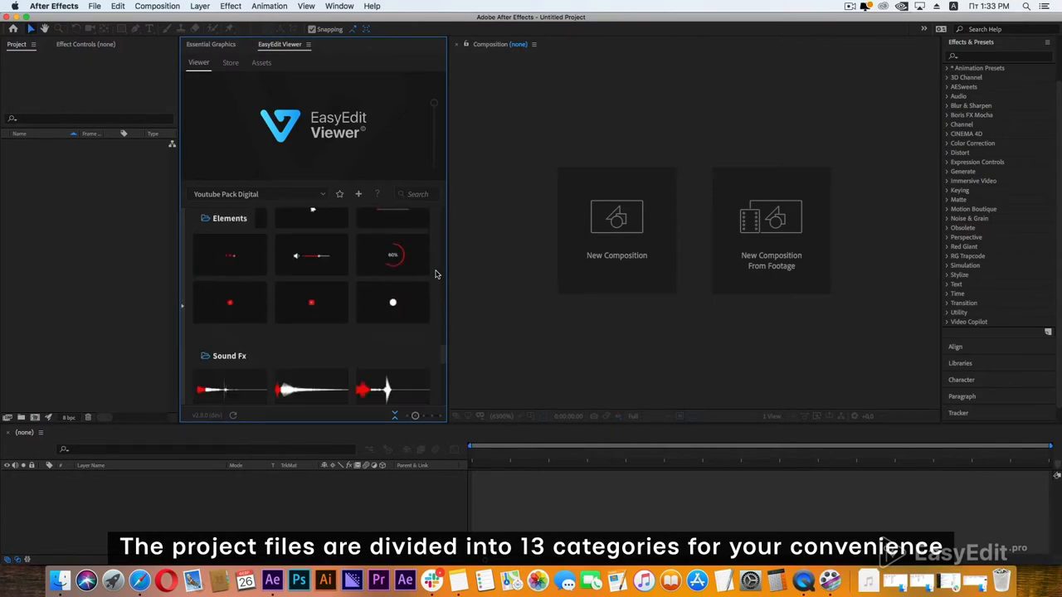
scroll(down, 3)
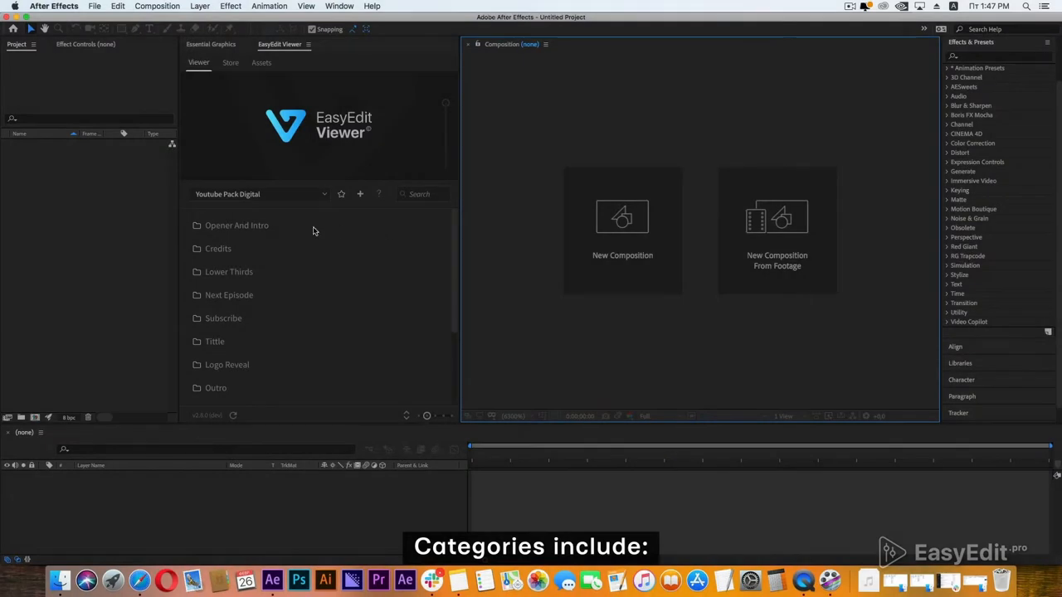
click(218, 248)
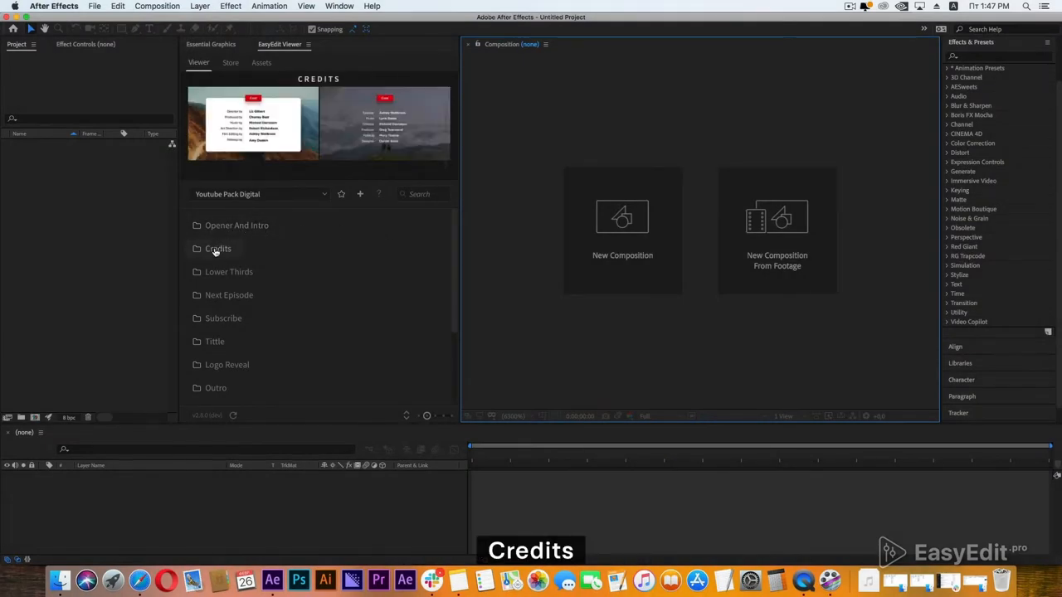
click(229, 296)
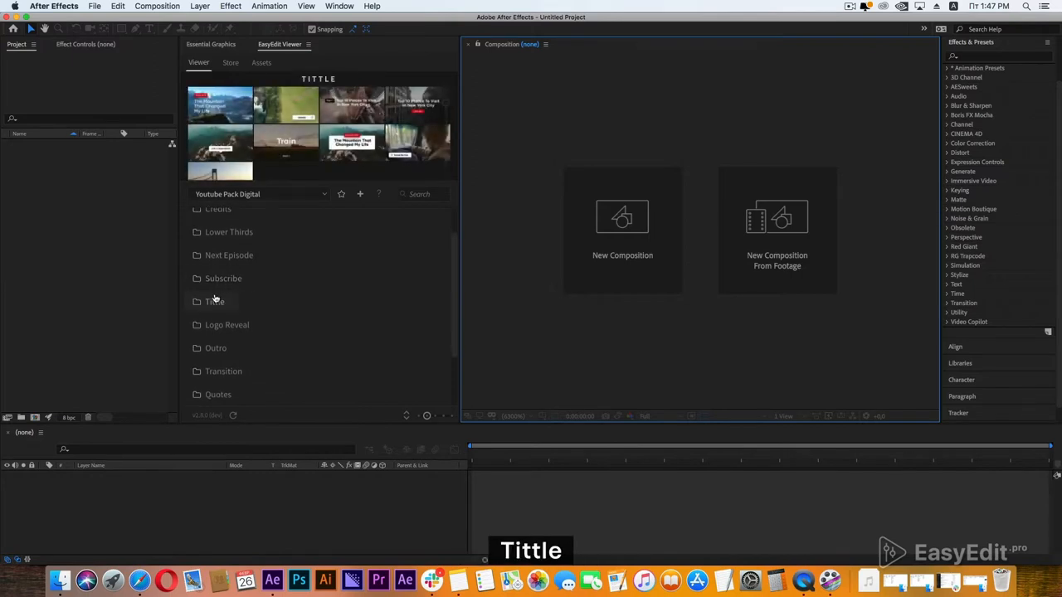
click(226, 287)
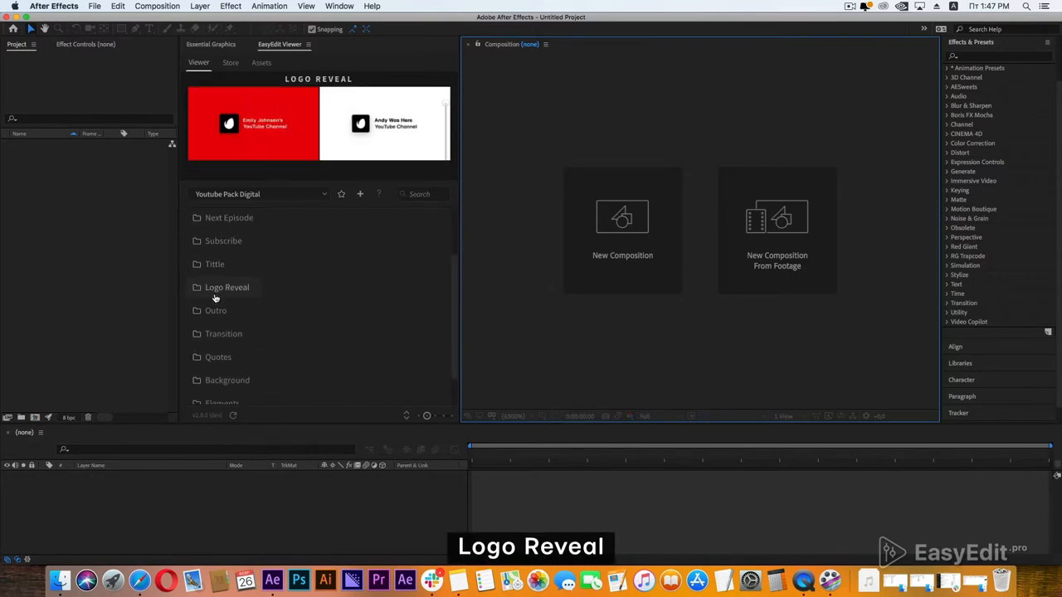
scroll(down, 3)
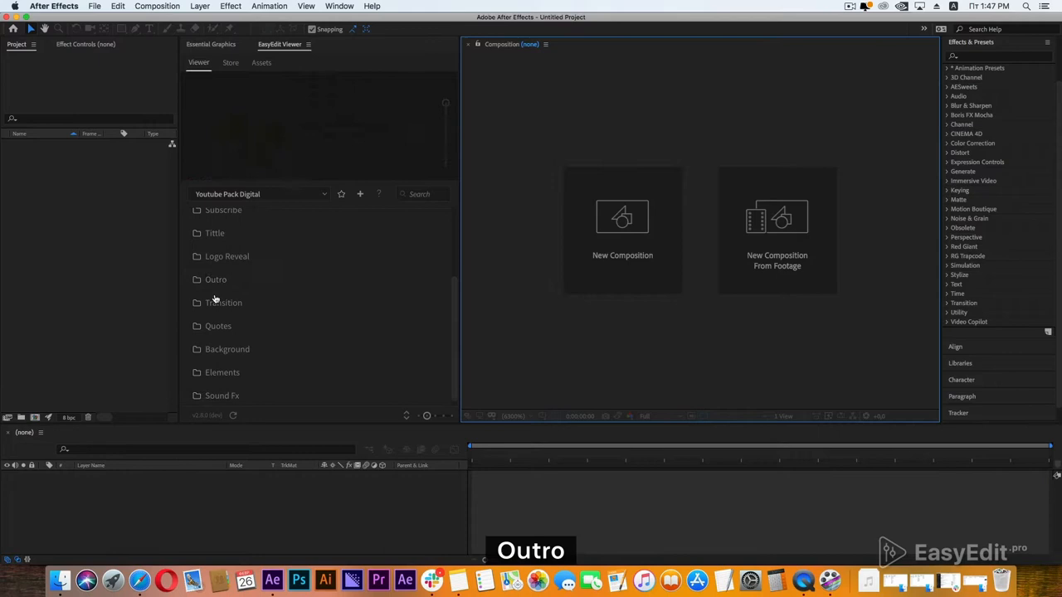
click(217, 322)
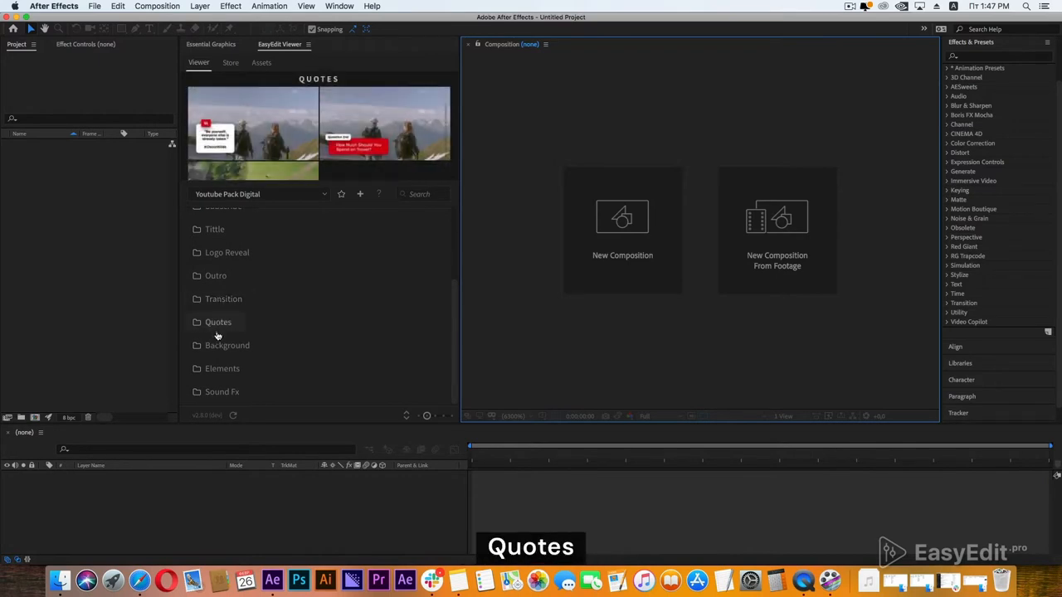
click(223, 368)
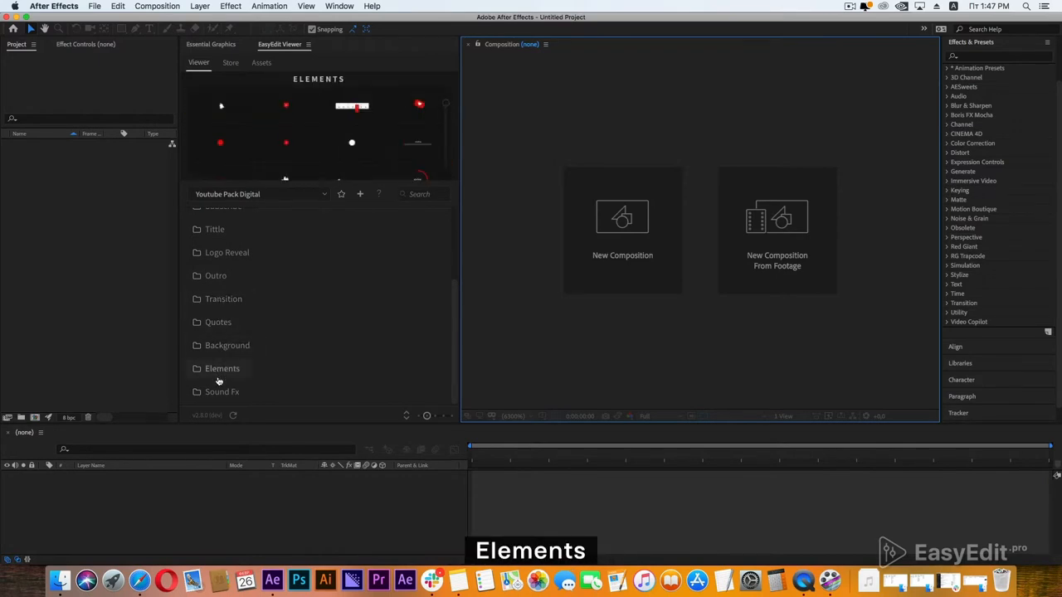
click(156, 7)
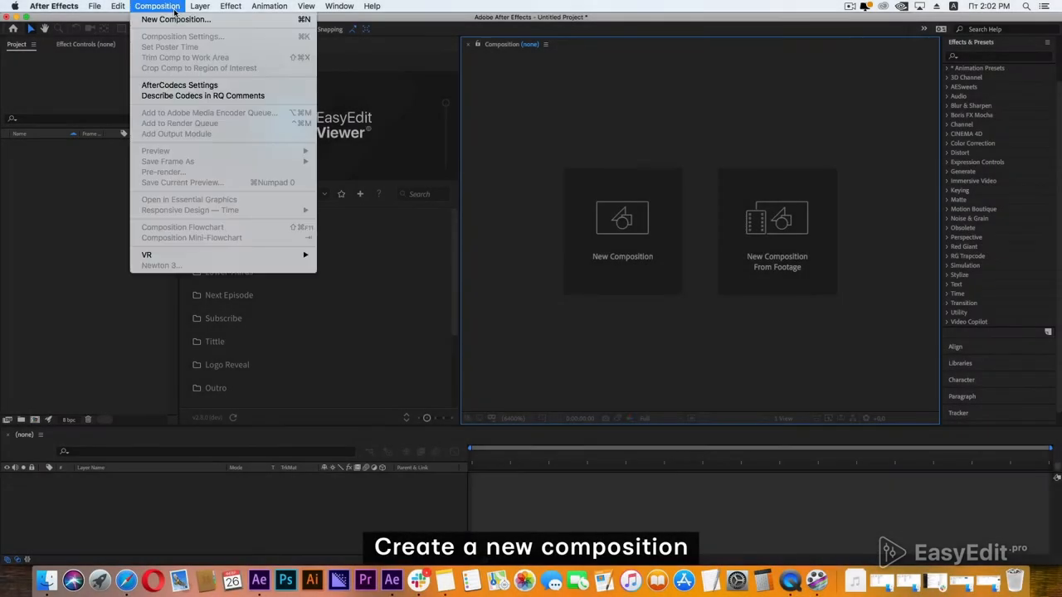
Step: Create Comp 1 and add an Outro preset from the EasyEdit Viewer
click(176, 20)
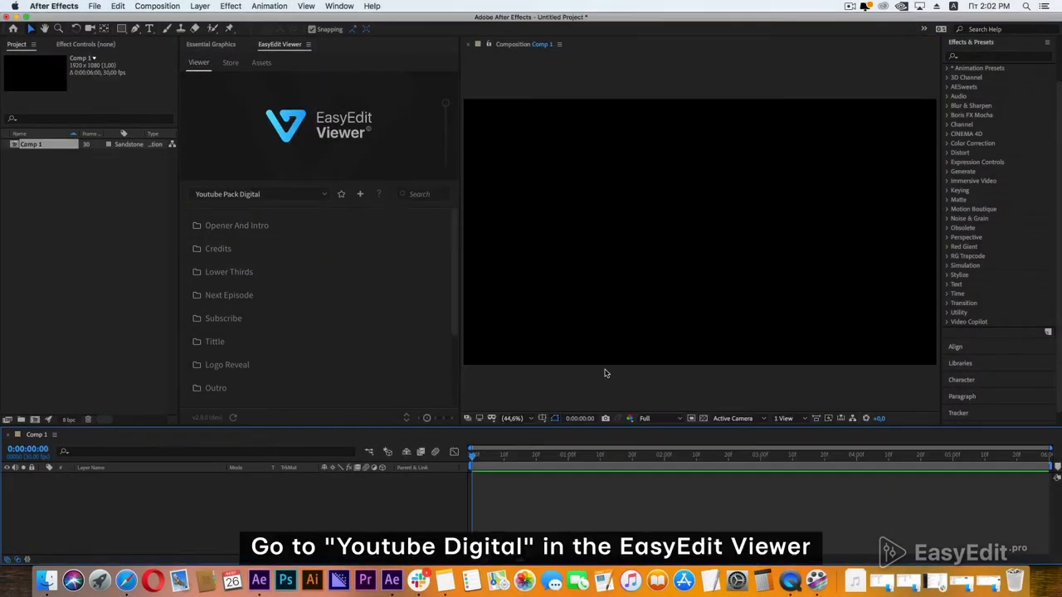
click(215, 352)
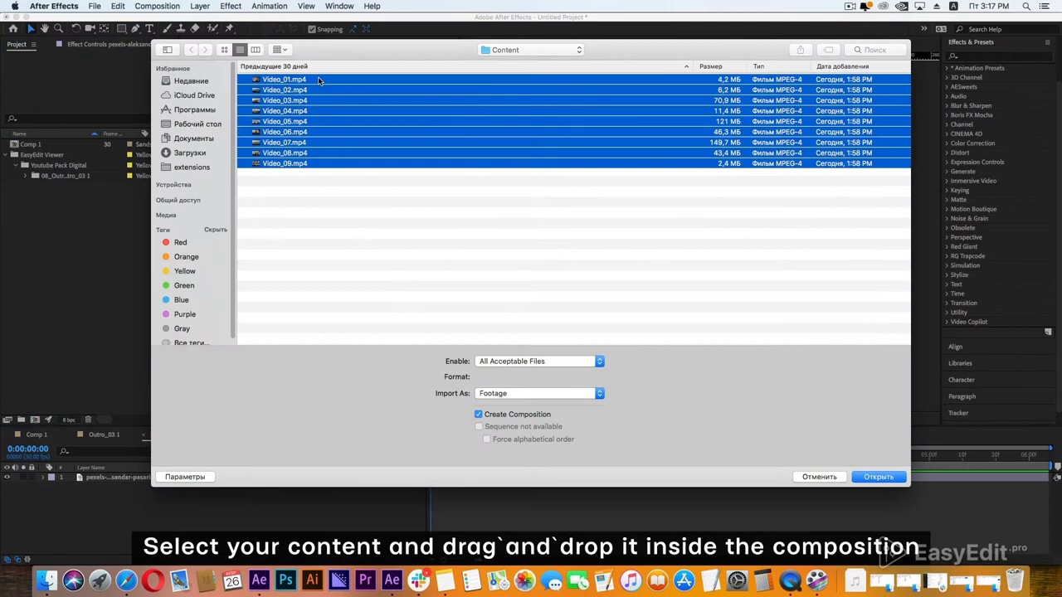
Step: Import the nine selected clips and return to the Outro composition
click(877, 476)
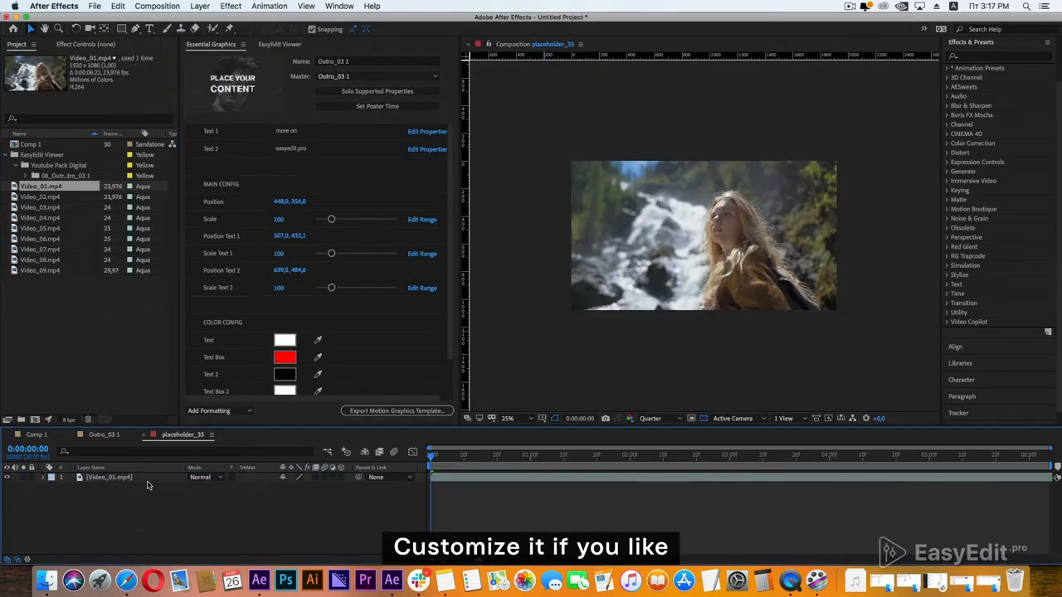
click(110, 478)
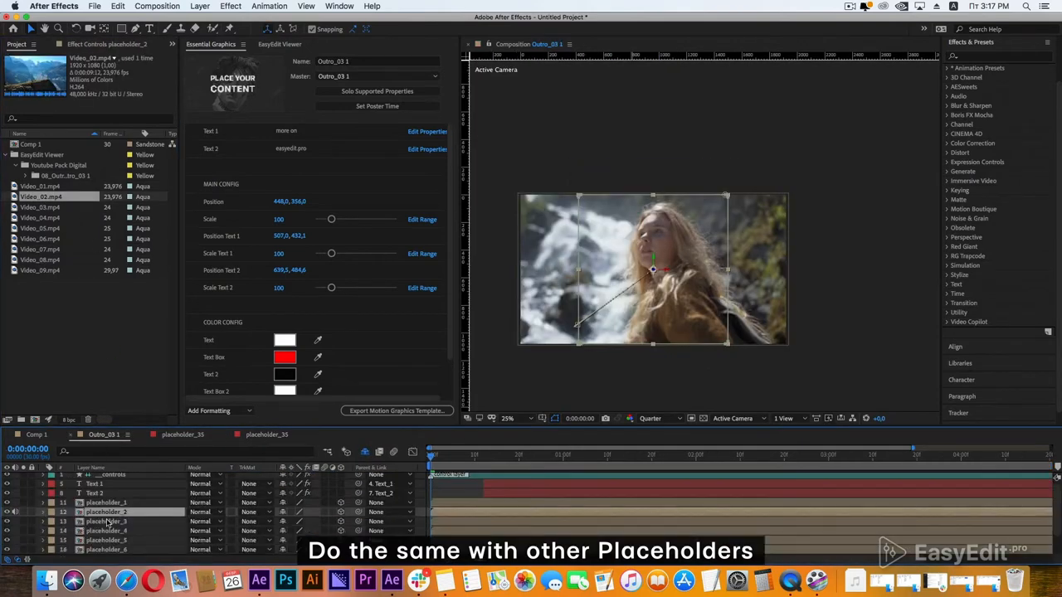
Step: Place a different video clip into each remaining Outro placeholder precomp
double_click(106, 521)
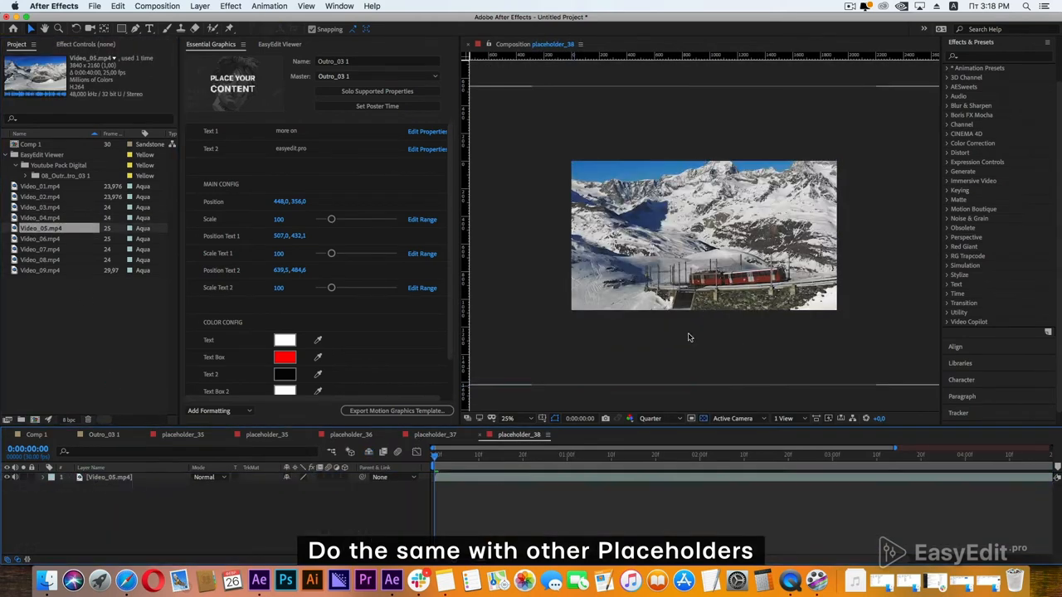
click(103, 435)
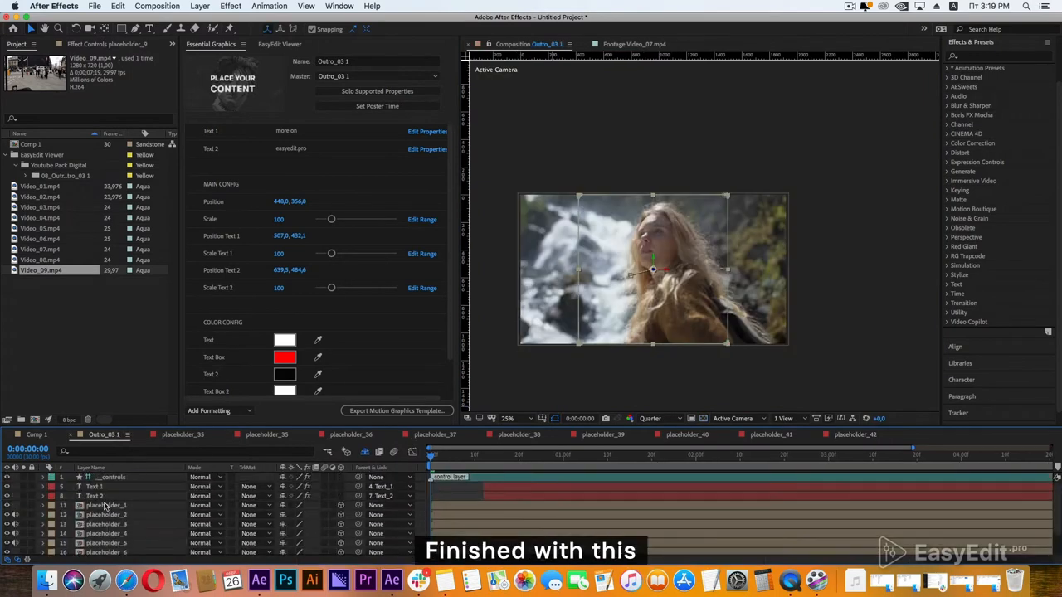
click(37, 435)
text(Hello)
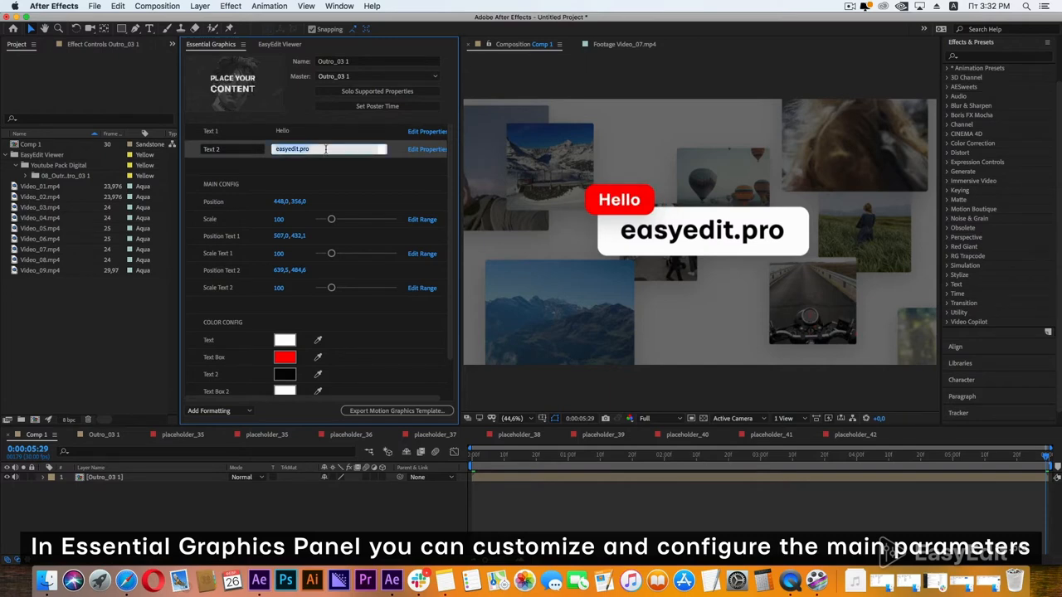
Step: Set the outro text to 'my name is EasyEdit', scale Text 2 to 65 and reposition the name box
text(my name is)
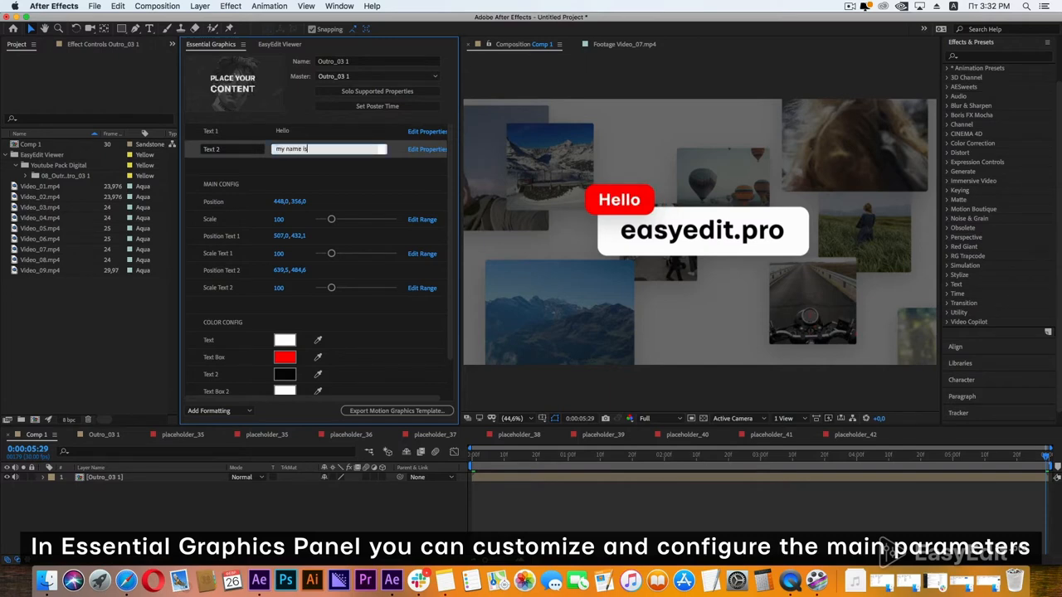
text(EasyEdit)
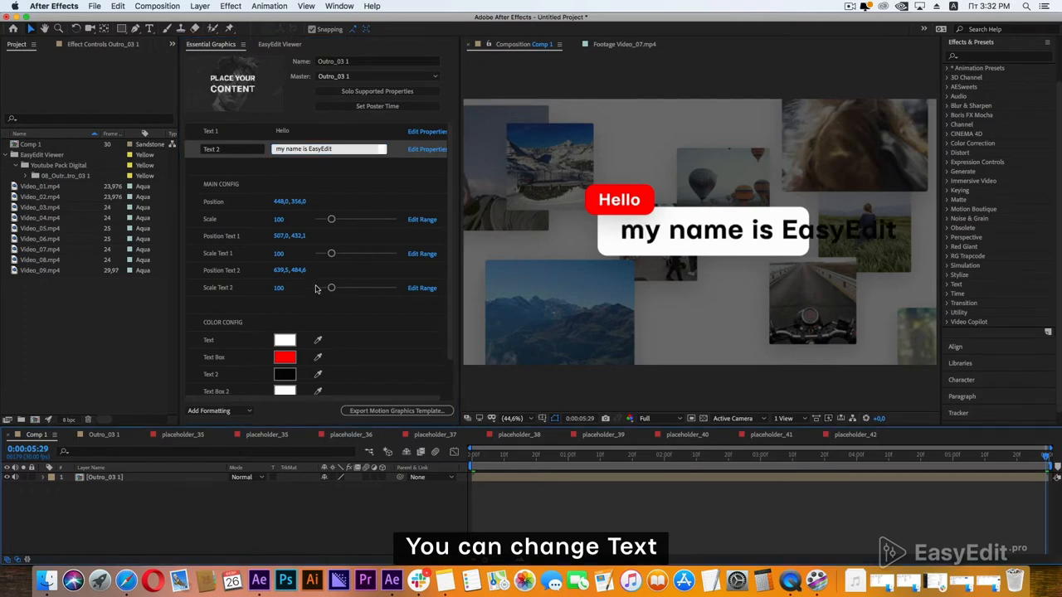
drag(331, 289, 326, 288)
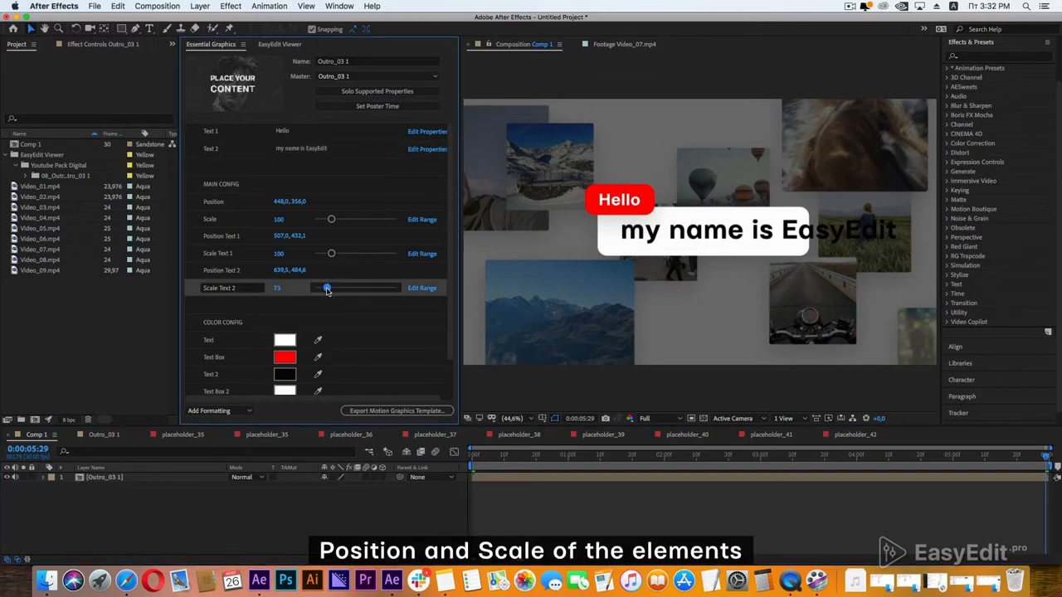
drag(330, 289, 326, 289)
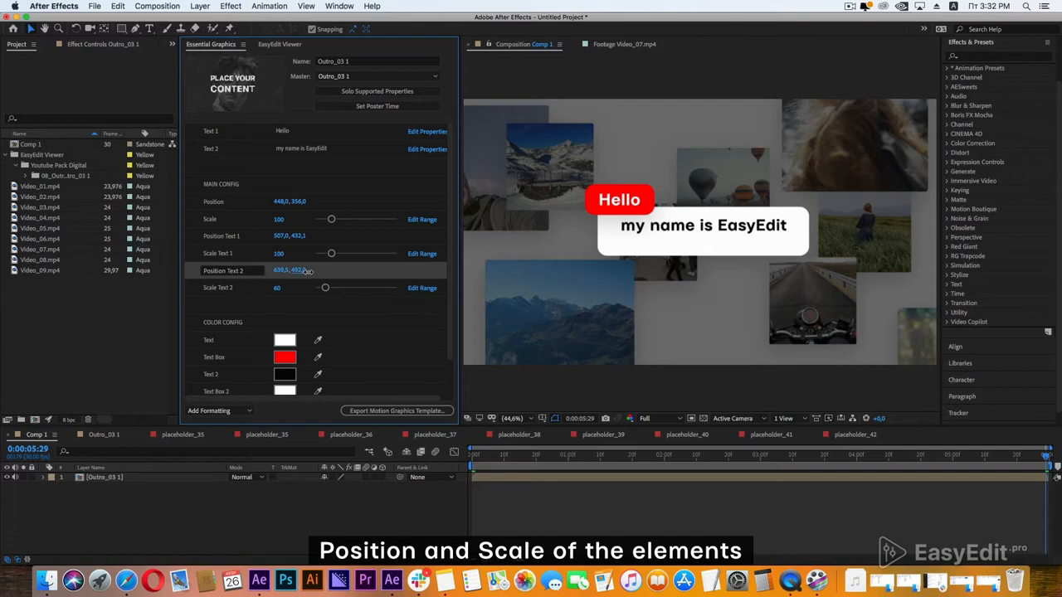
drag(299, 270, 314, 270)
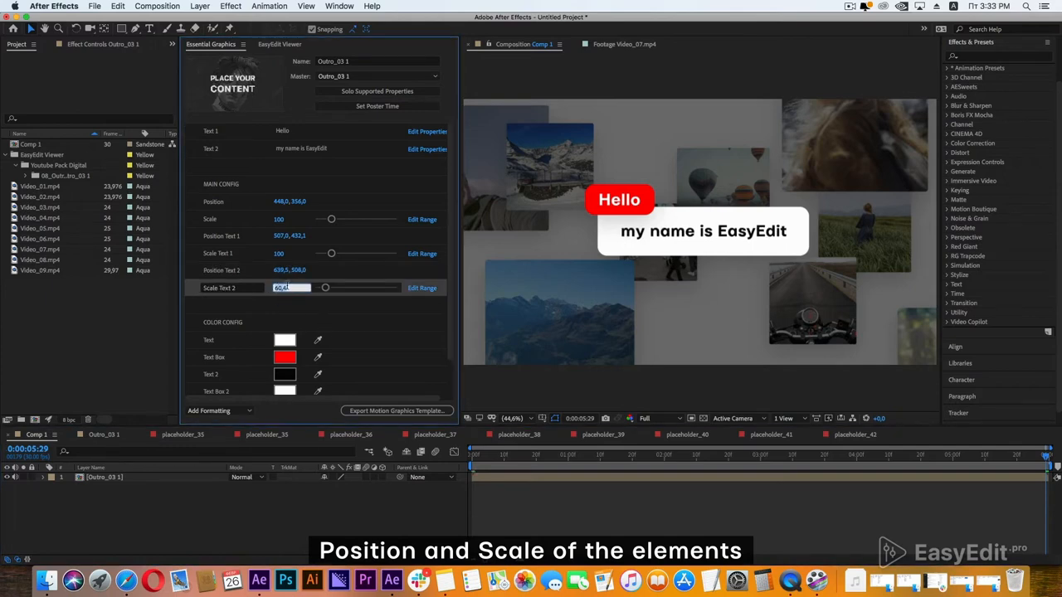
text(65)
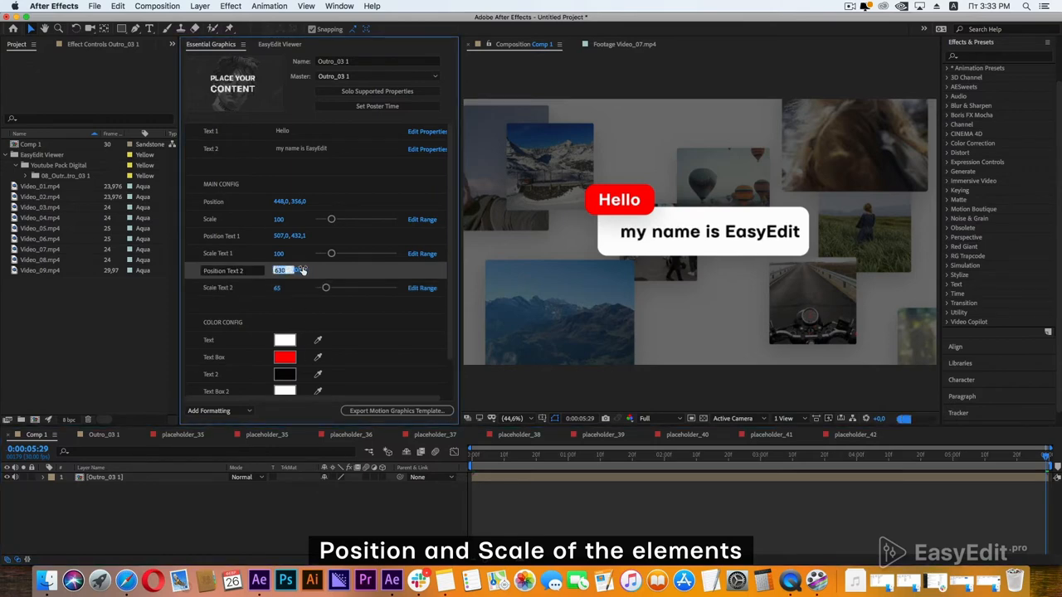
drag(282, 270, 299, 270)
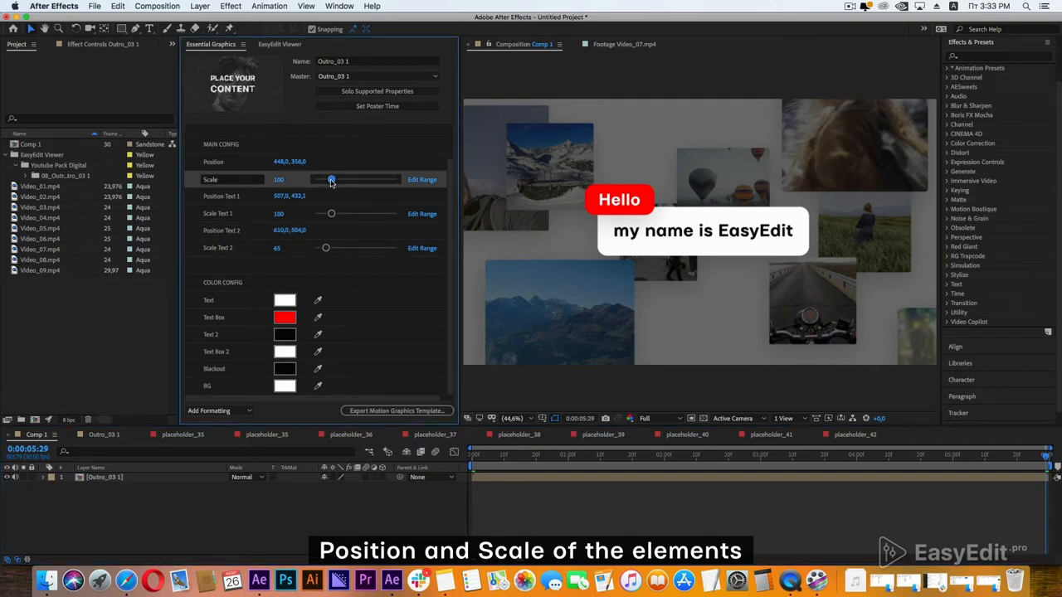
Step: Rescale the whole outro group, resize and move the Hello tag, and reposition the group
drag(332, 213, 338, 212)
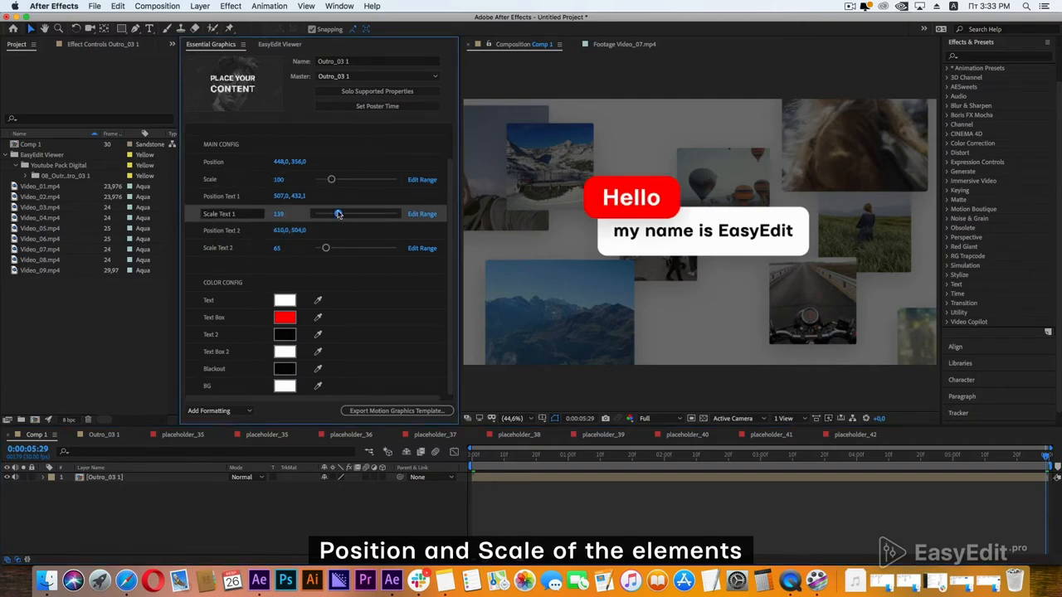
drag(339, 214, 335, 214)
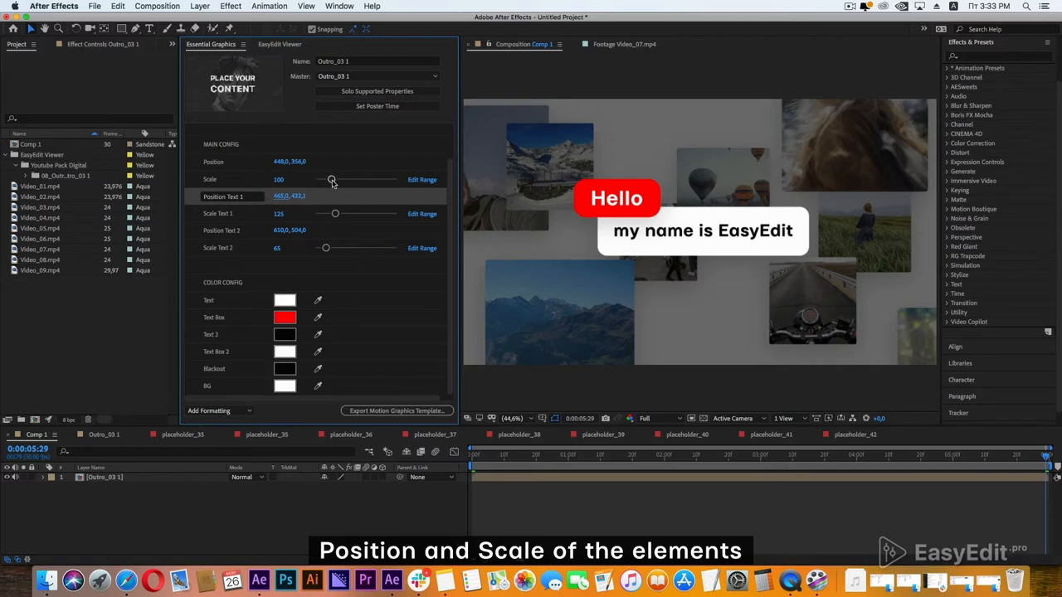
drag(332, 180, 329, 179)
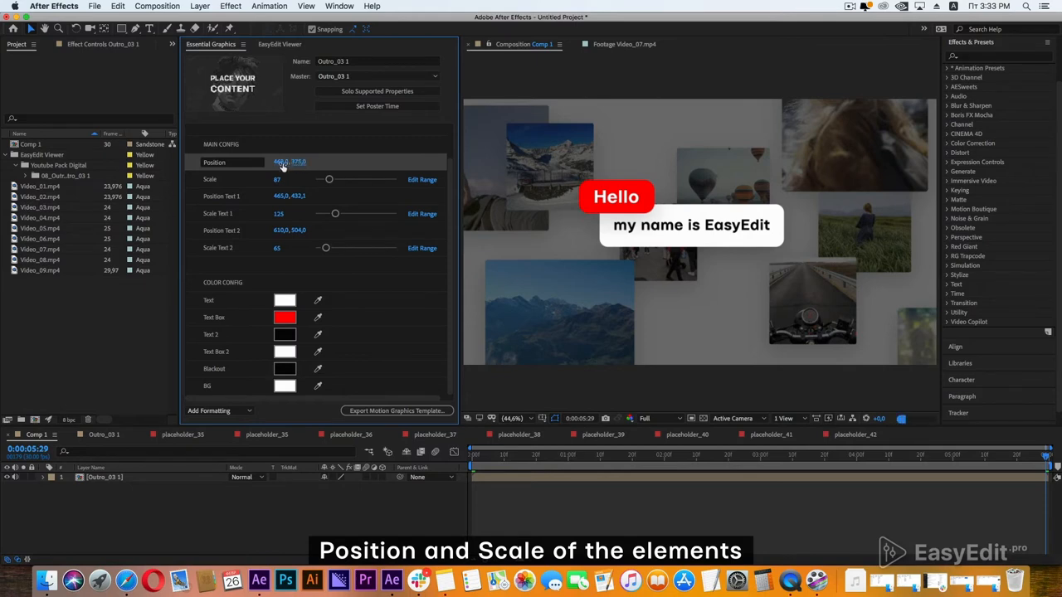
drag(289, 162, 318, 163)
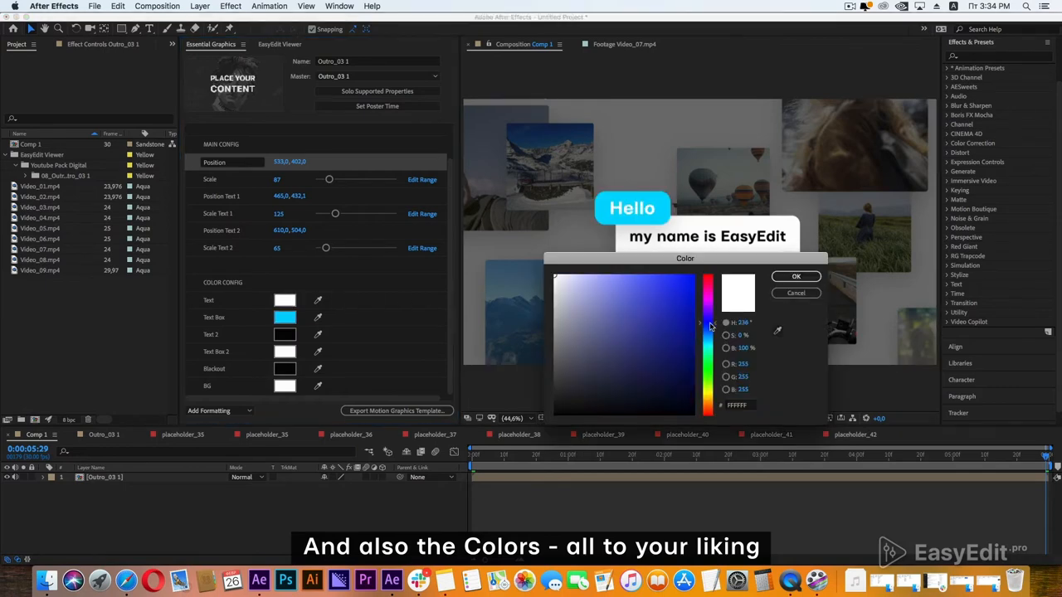
Step: Colour the tag box deep blue, Text 2 near-white and the name box background dark blue
click(664, 287)
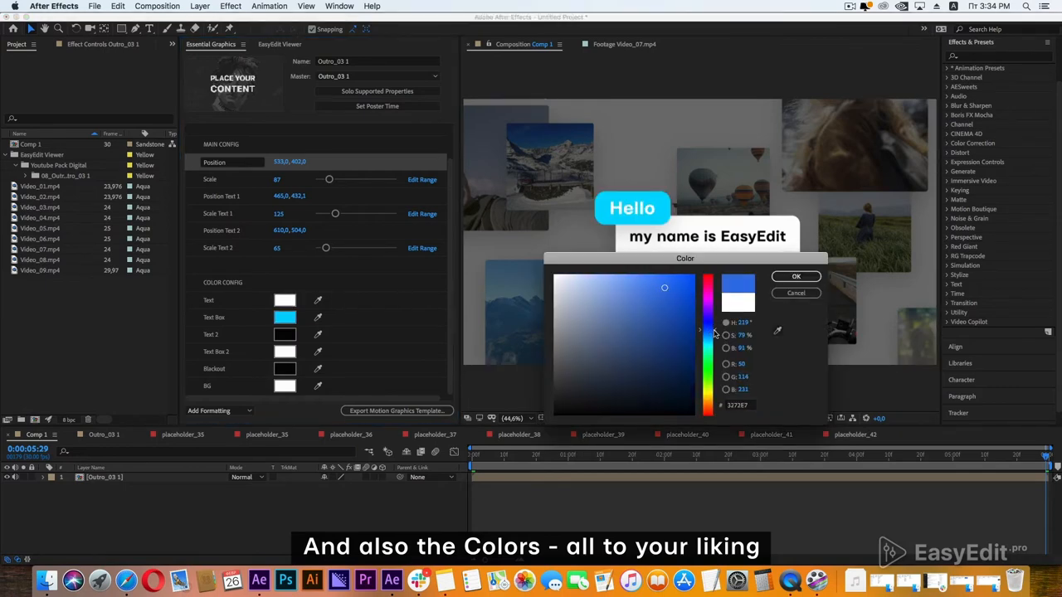
click(795, 275)
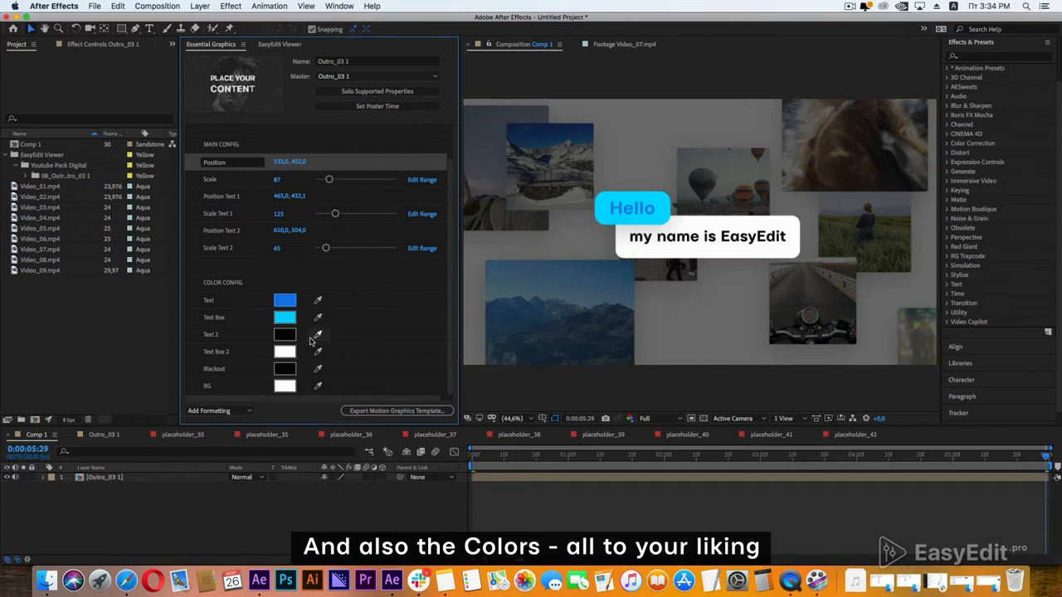
mouse_move(319, 335)
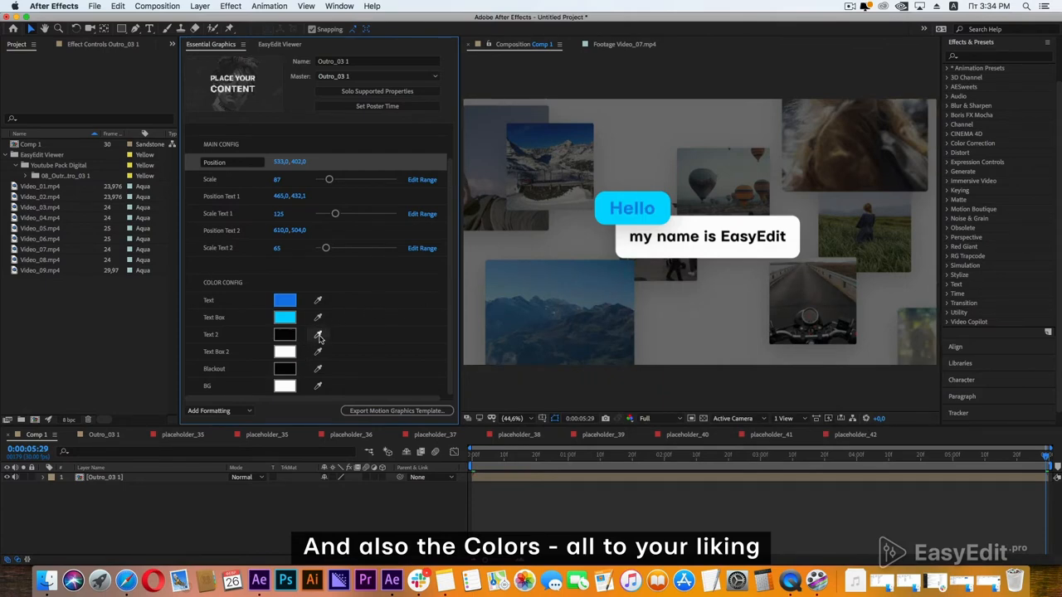
click(285, 317)
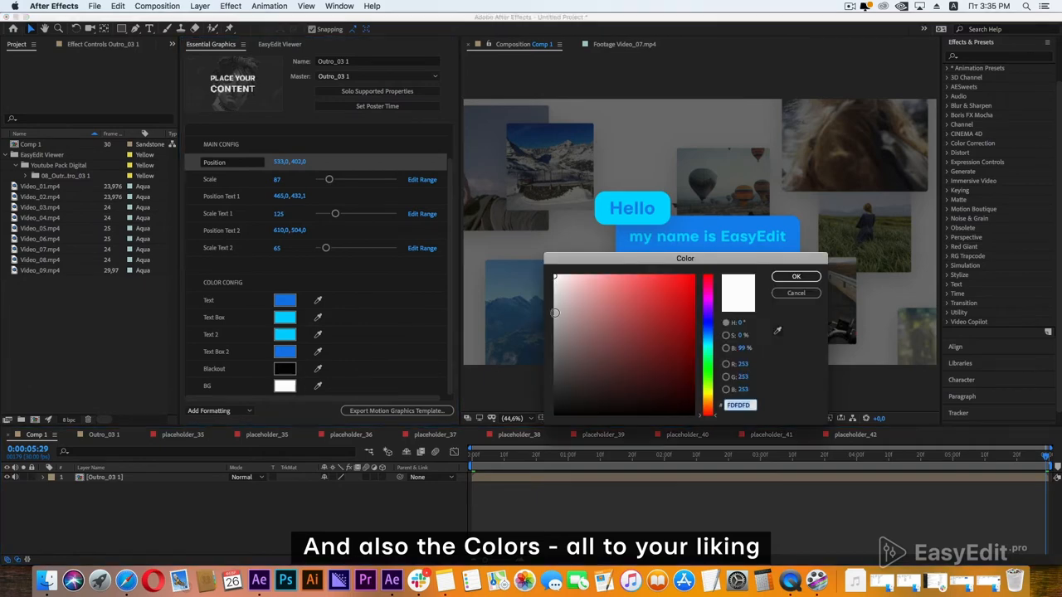
click(795, 275)
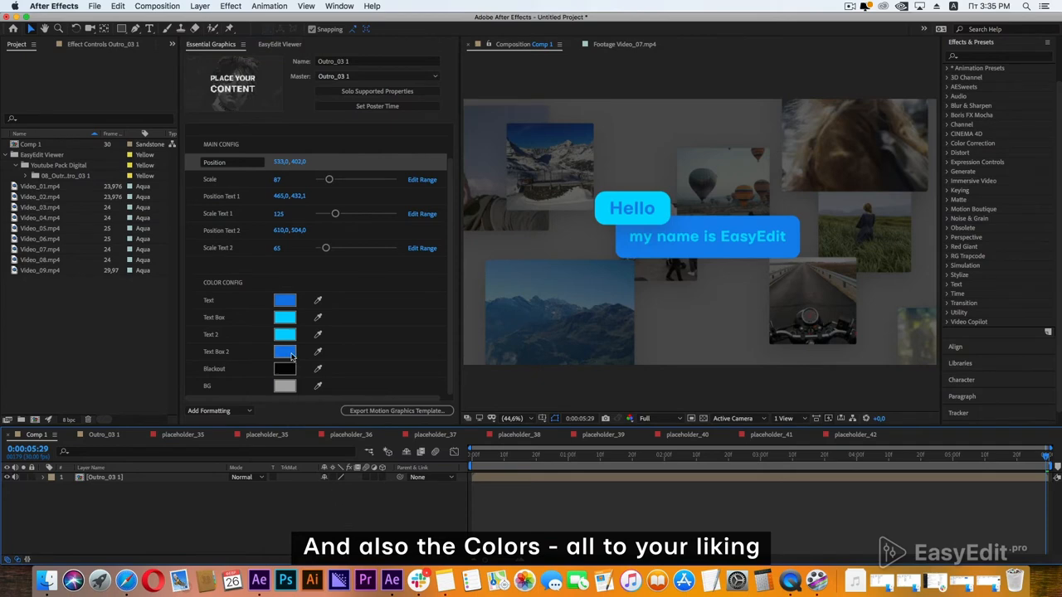
click(285, 351)
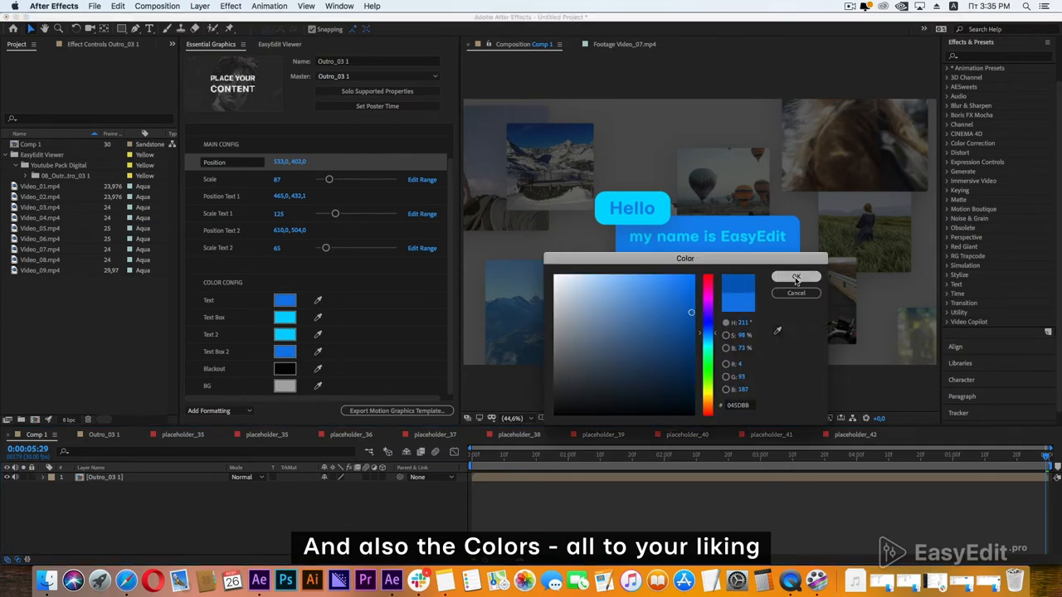
click(796, 276)
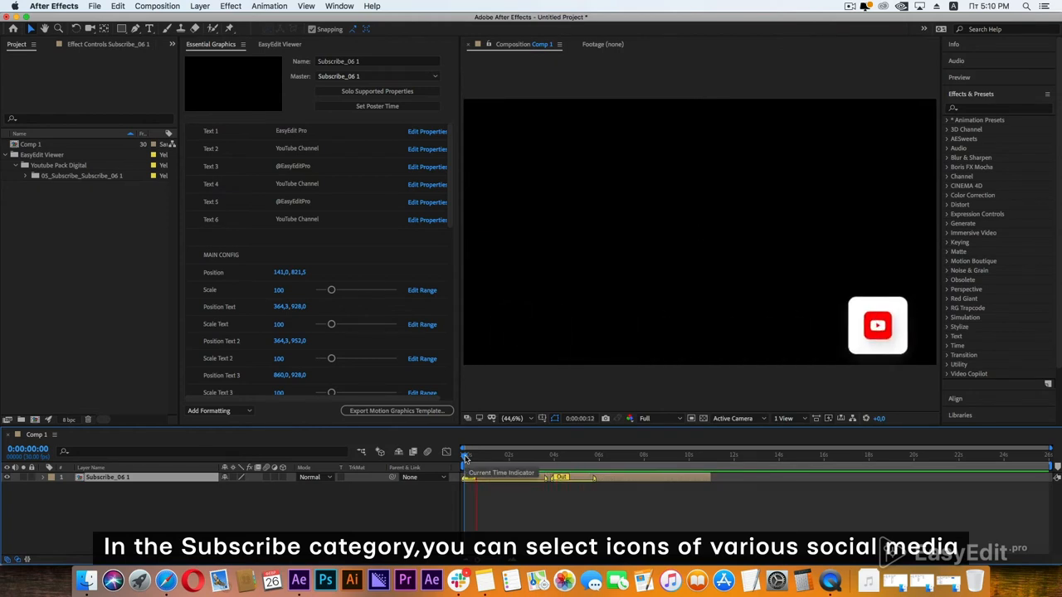
Step: Switch the subscribe bar's social media icon sliders to different platforms
click(550, 454)
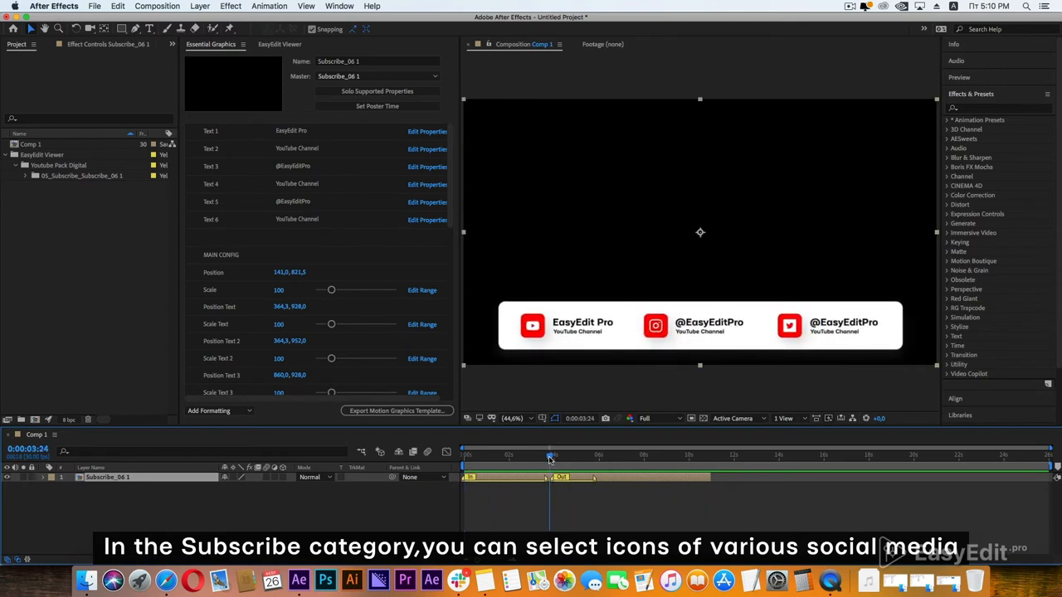
scroll(down, 3)
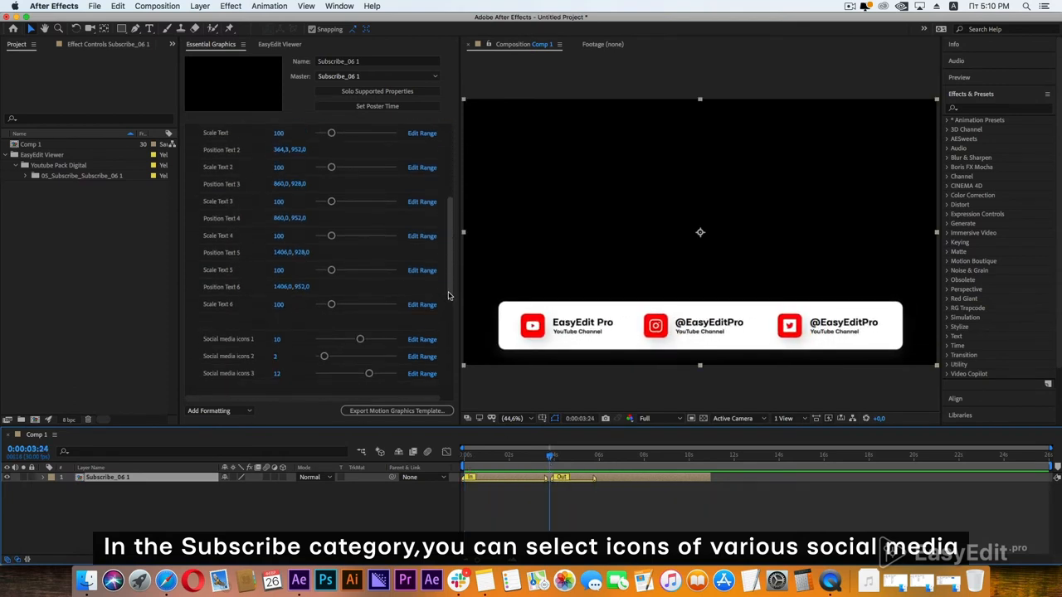
drag(360, 338, 338, 262)
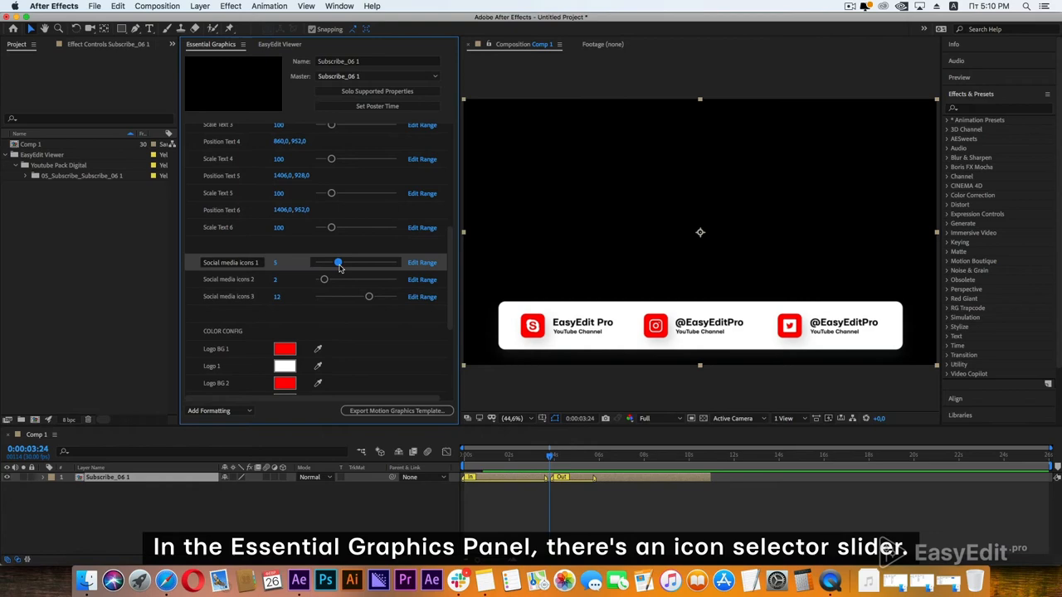
drag(369, 295, 349, 295)
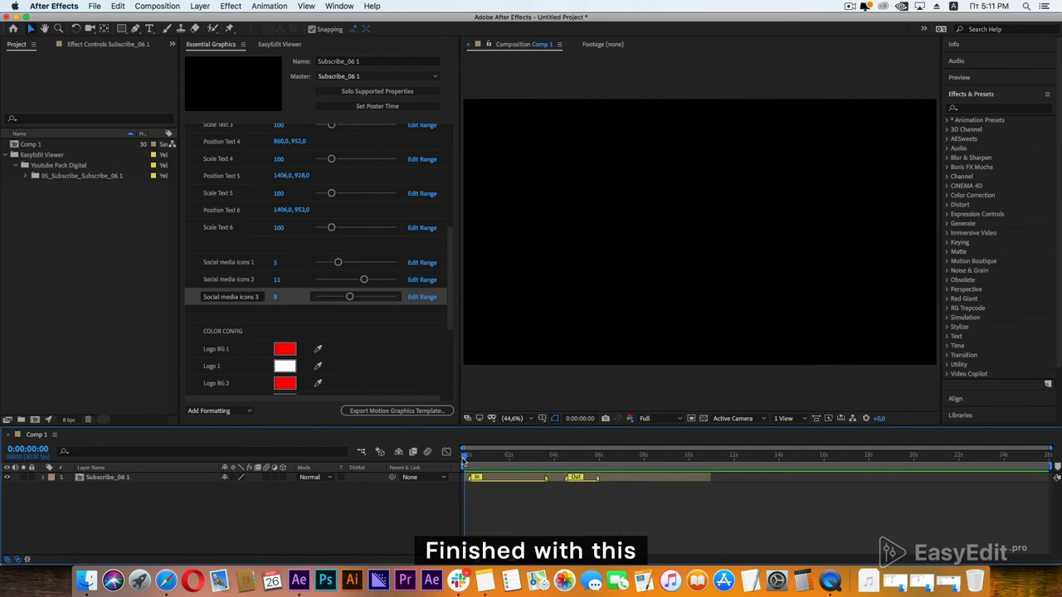
click(279, 43)
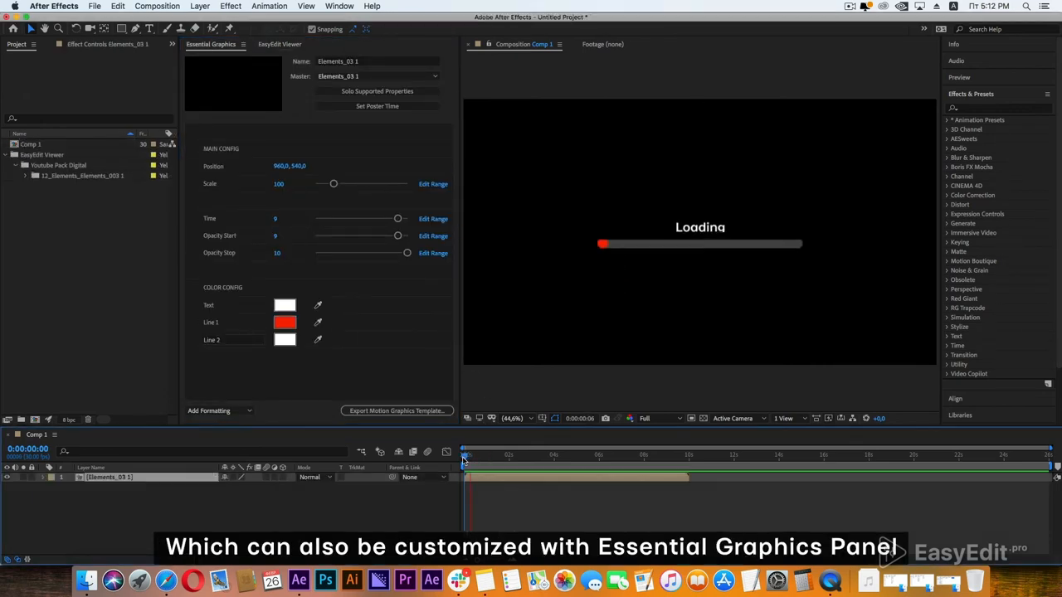
Step: Adjust the loading bar's Time slider and its Opacity Start value
drag(466, 454, 544, 455)
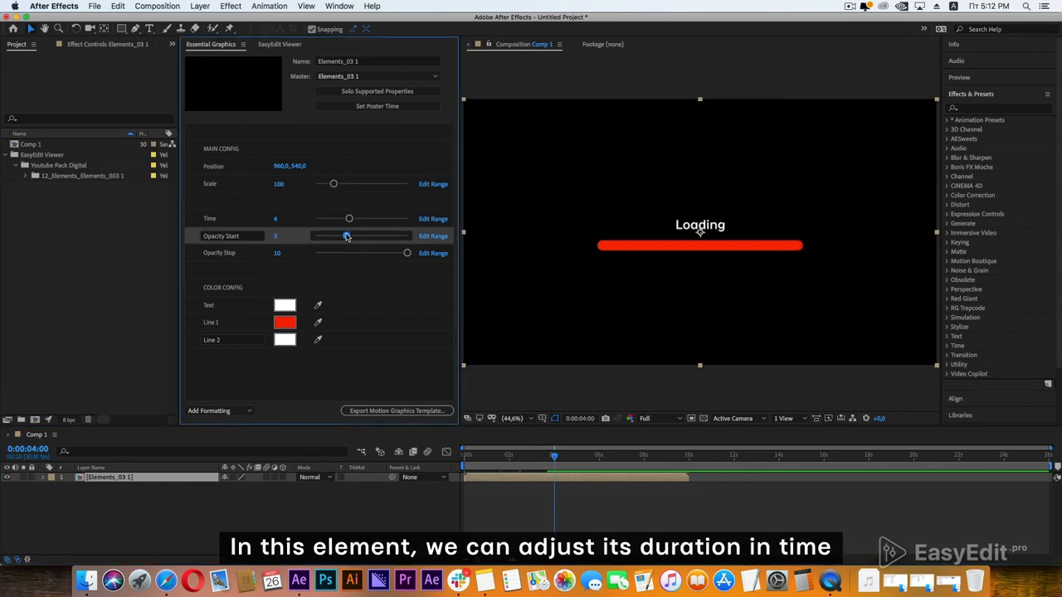
drag(345, 236, 352, 235)
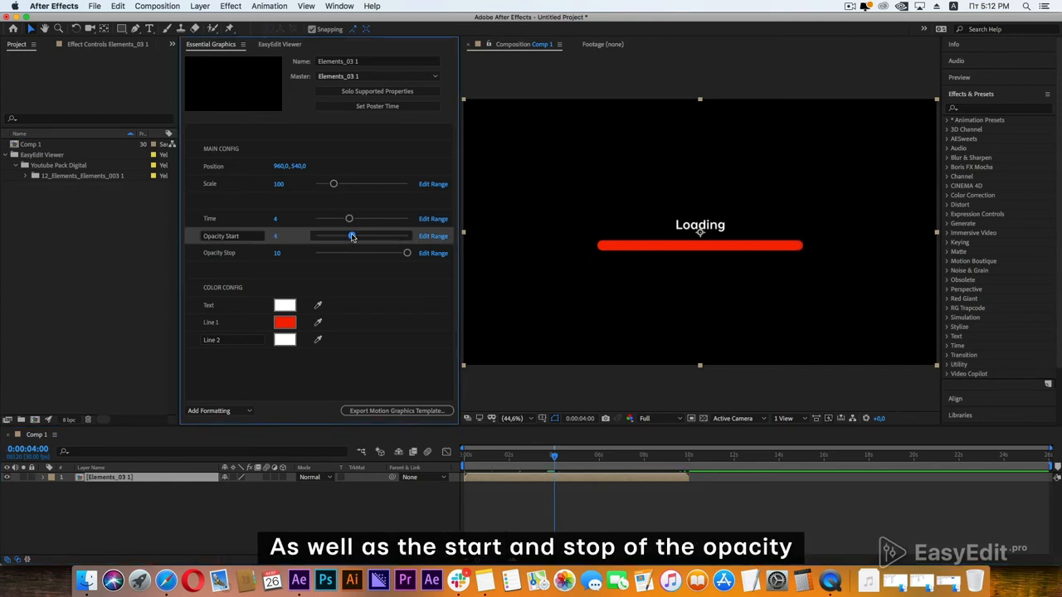
drag(406, 253, 356, 252)
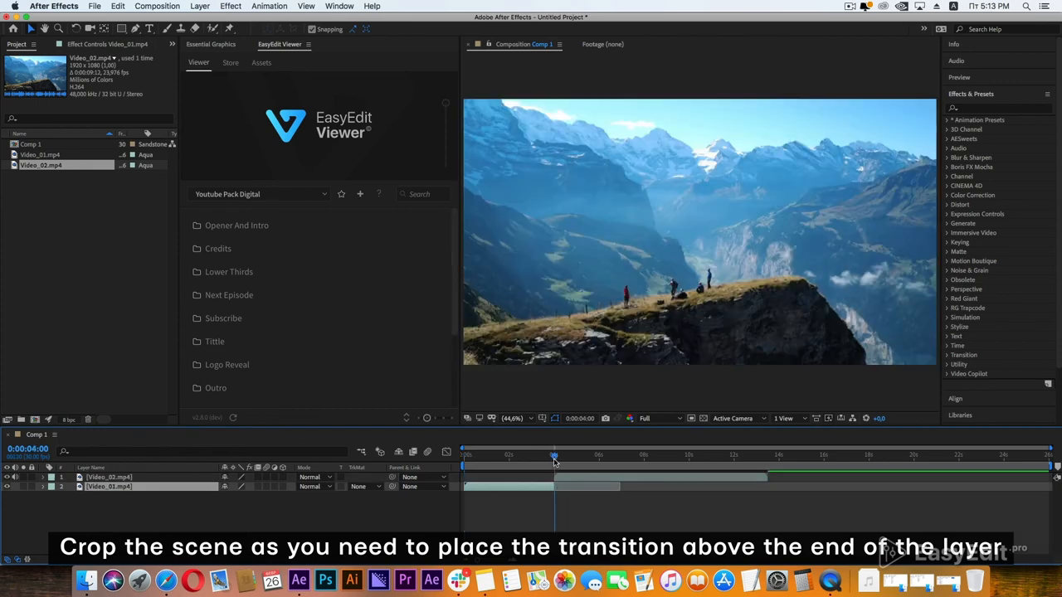
Step: Show the Transition category previews of the Youtube Pack Digital collection
click(222, 350)
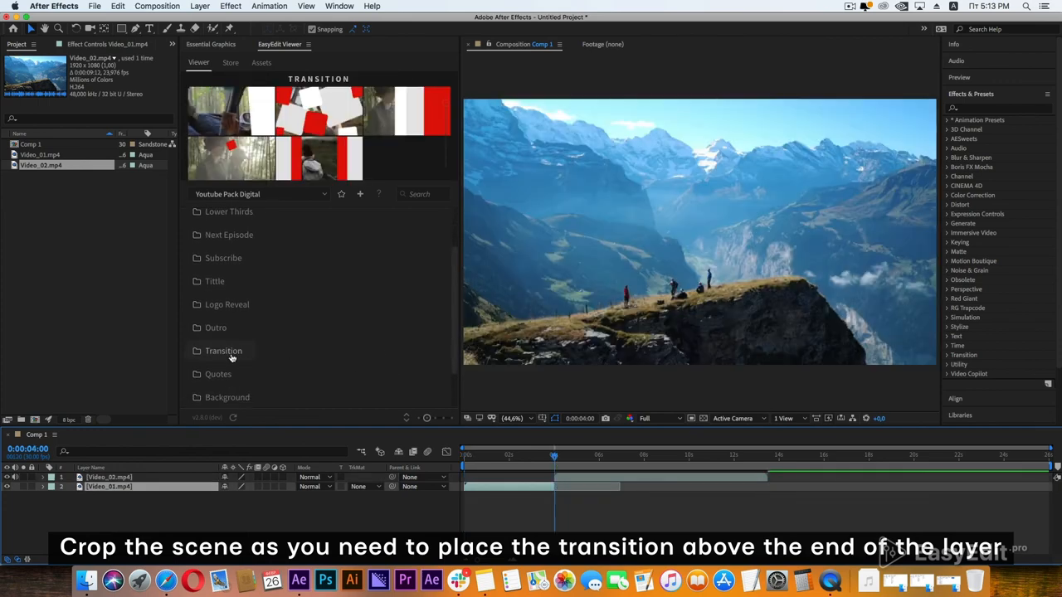